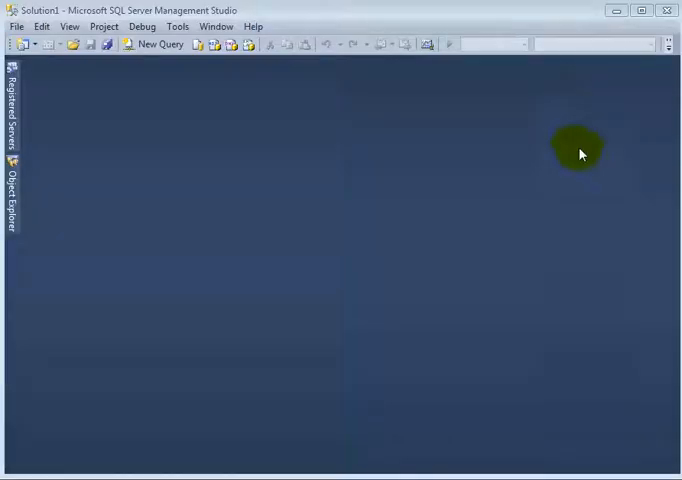
mouse_move(588, 182)
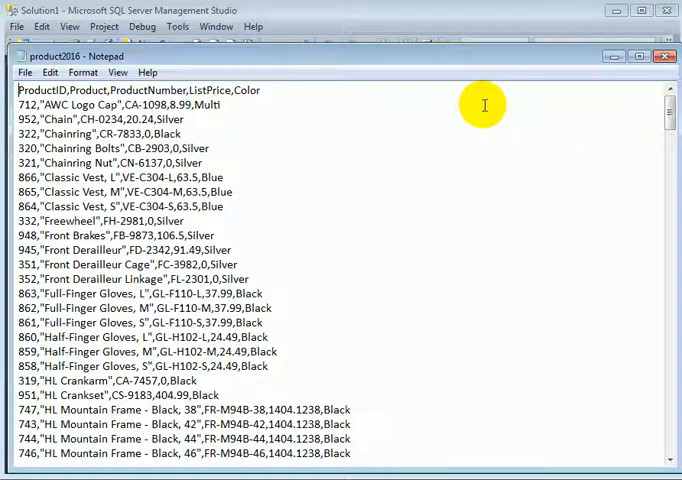
mouse_move(319, 128)
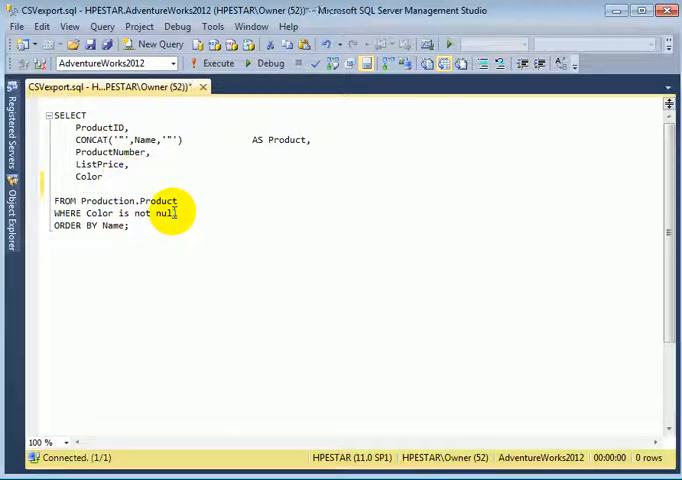
- Rewrite the product query as SELECT TOP(0) ... INTO Product2016 and execute it
text(INTO)
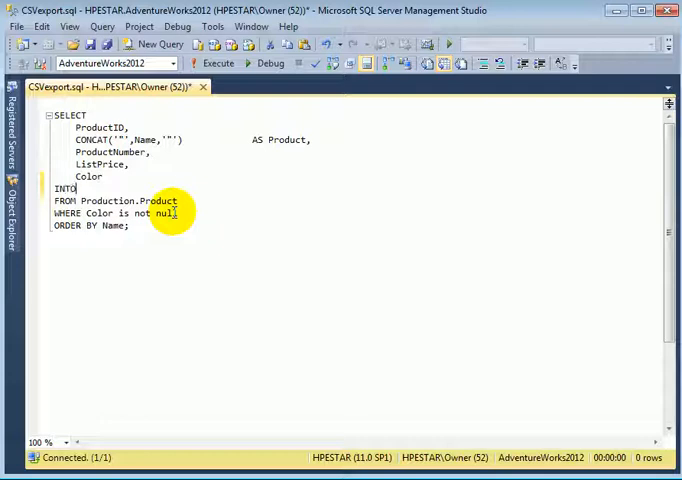
text(Produc)
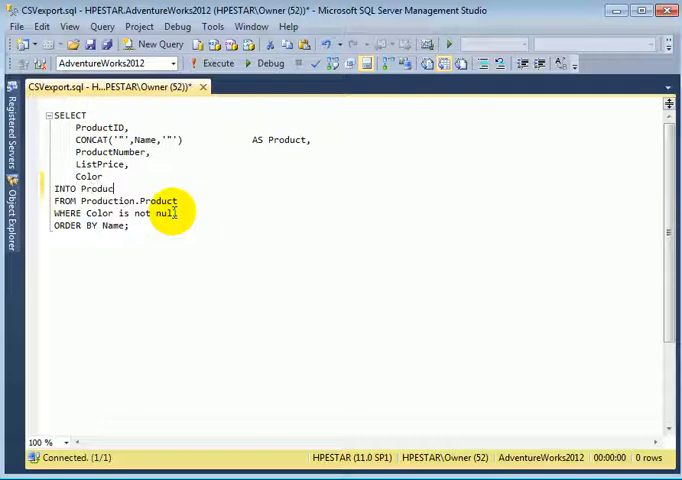
text(t201)
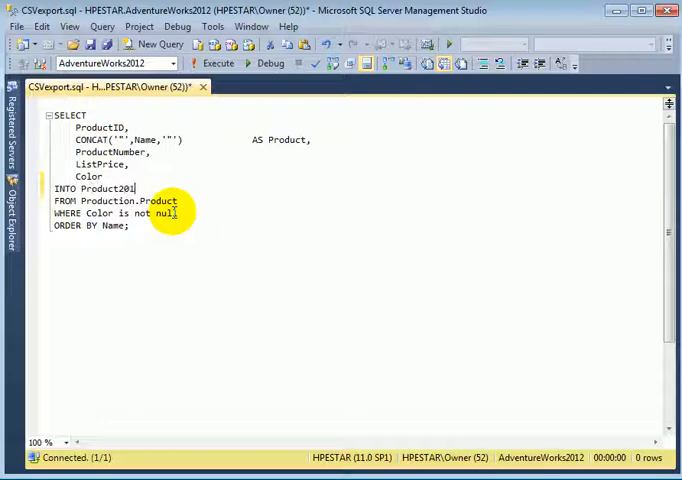
text(6)
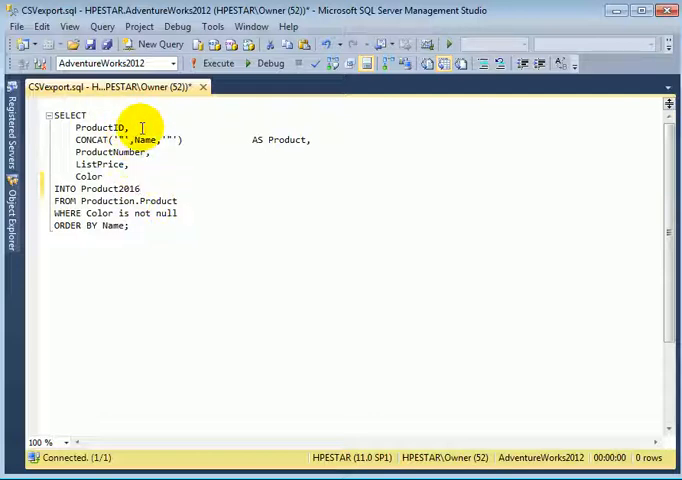
text(T)
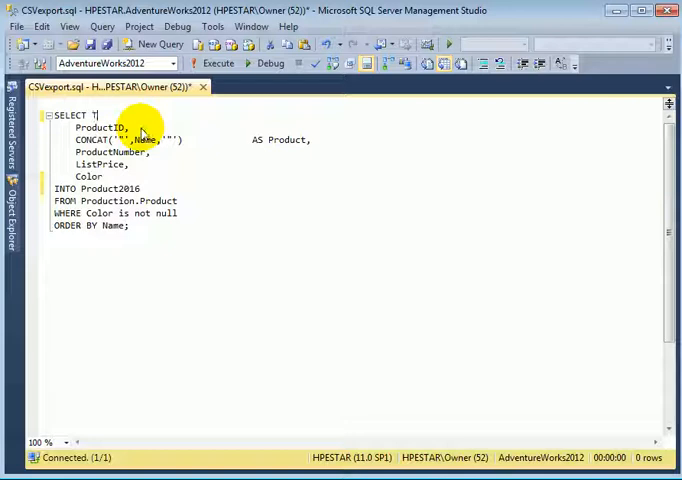
text(TOP(0))
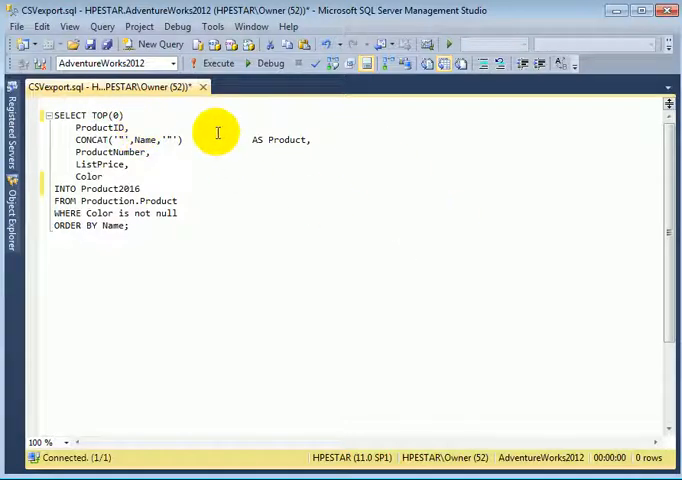
click(217, 63)
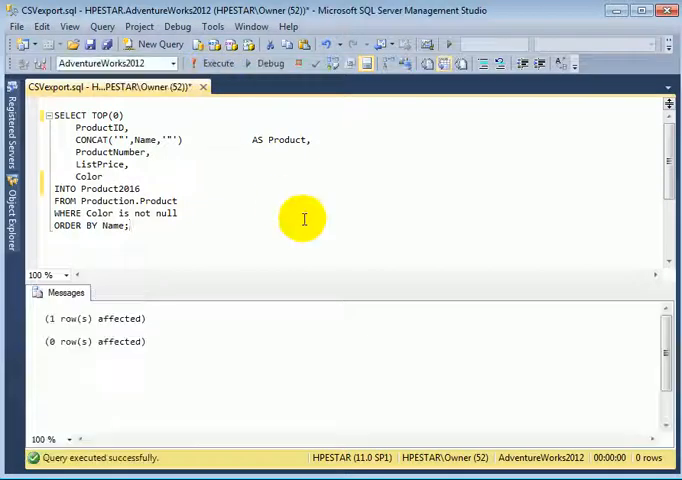
mouse_move(418, 231)
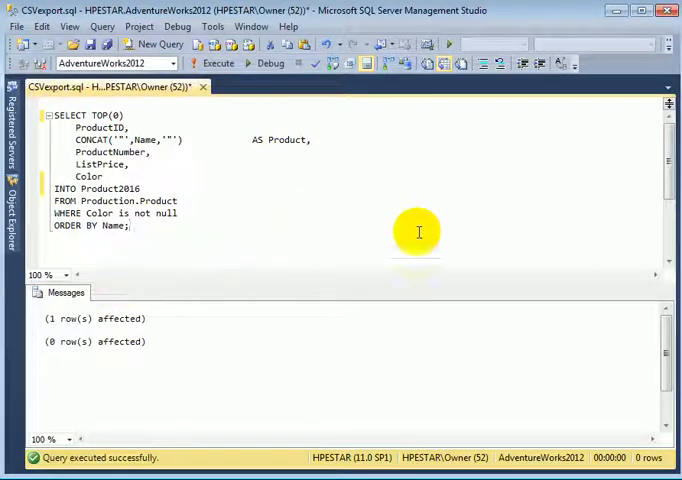
mouse_move(205, 100)
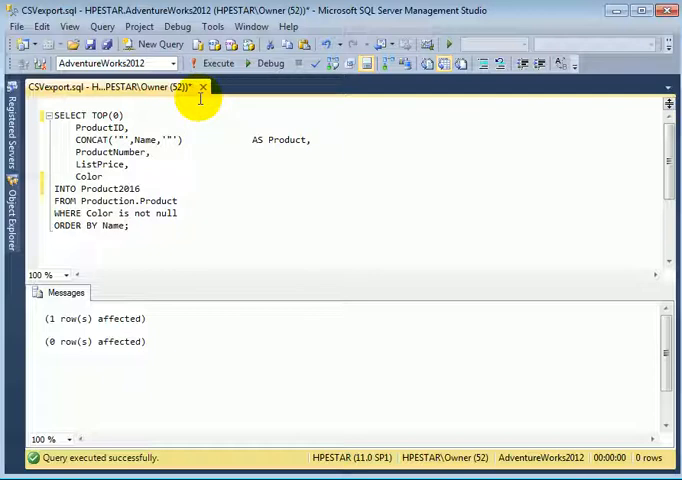
mouse_move(464, 148)
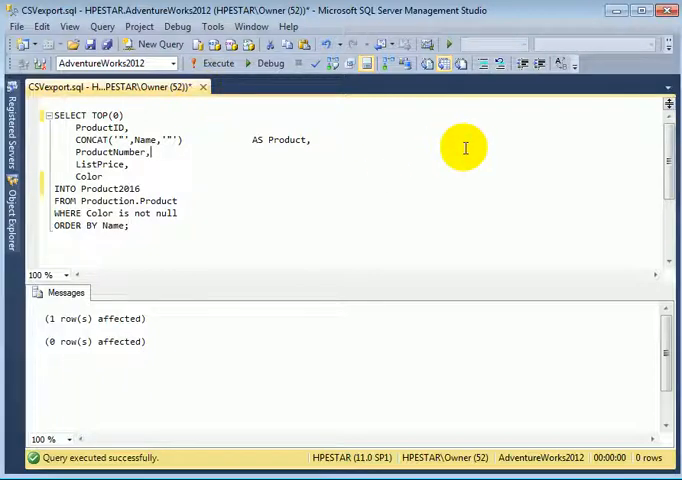
mouse_move(52, 160)
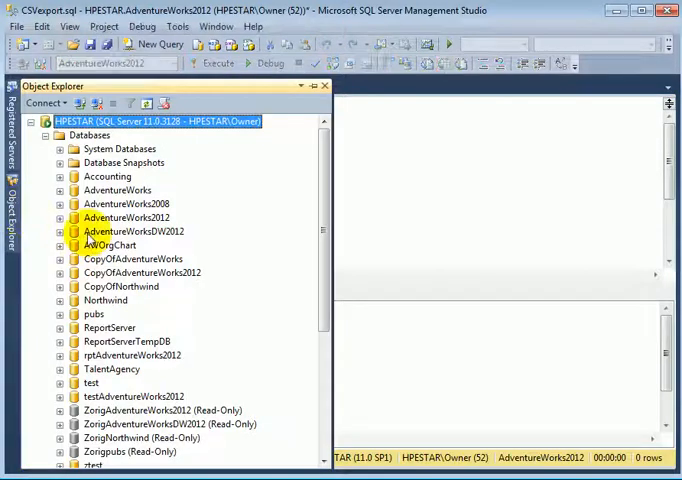
- Launch Import Data from the AdventureWorks2012 database's Tasks menu in Object Explorer
click(123, 218)
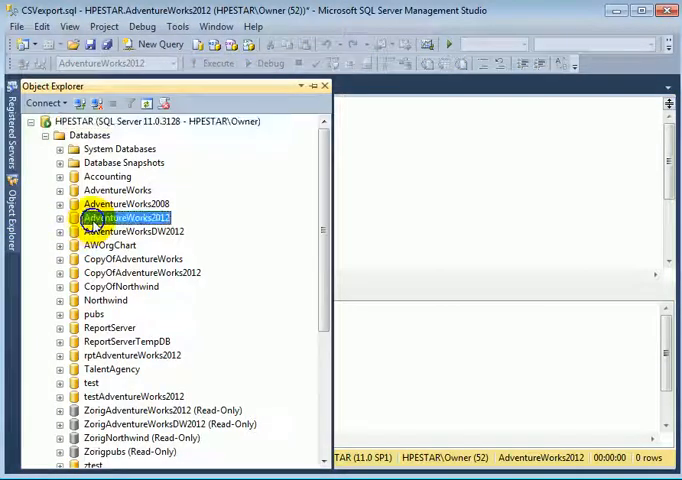
right_click(128, 217)
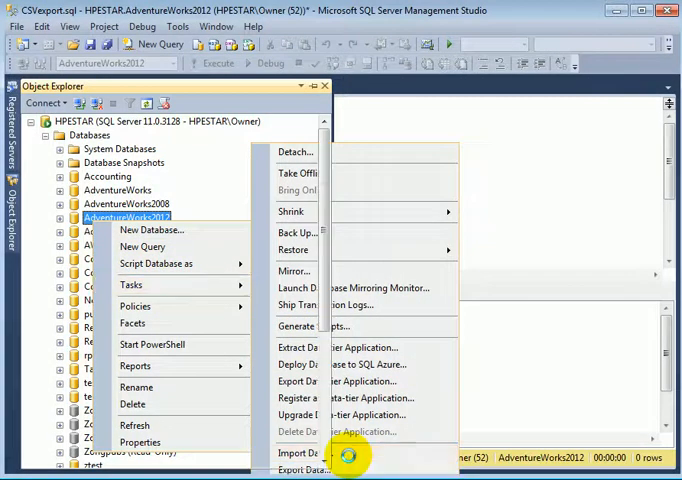
click(295, 452)
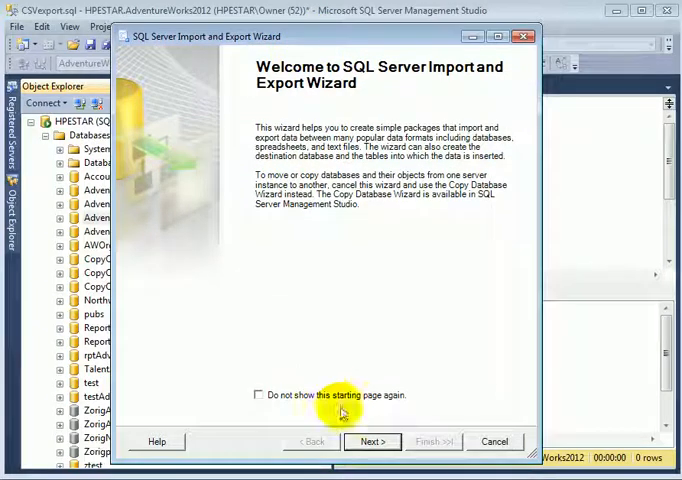
- Move past the welcome page and pick Flat File Source as the data source
click(371, 441)
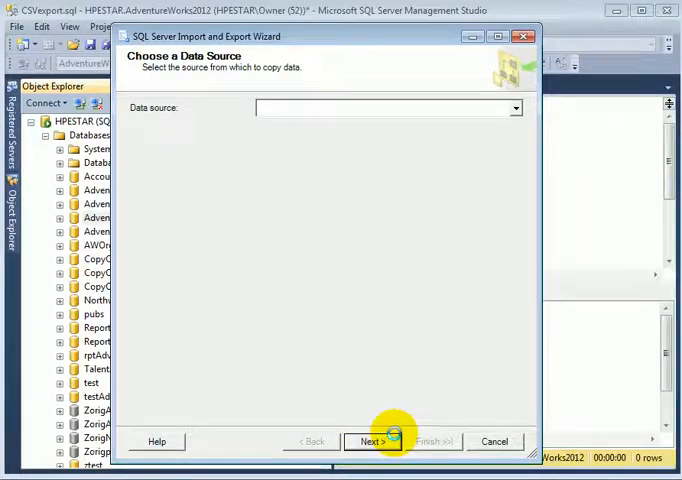
click(515, 107)
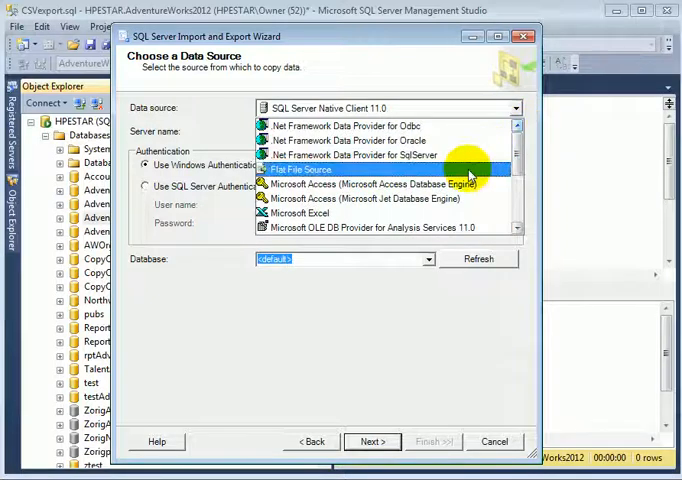
click(297, 169)
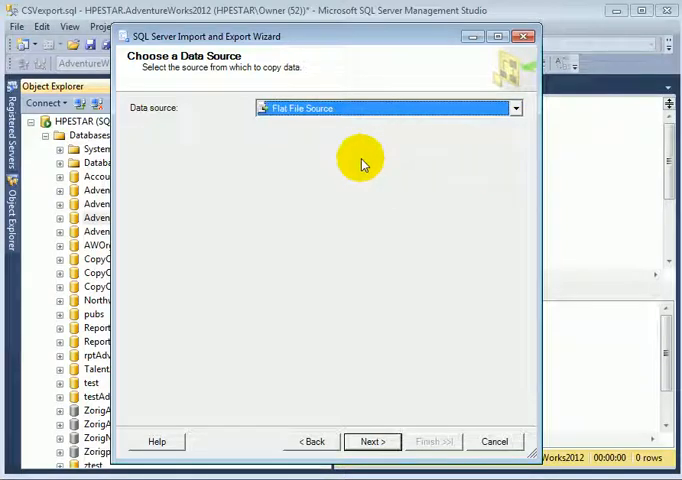
mouse_move(331, 185)
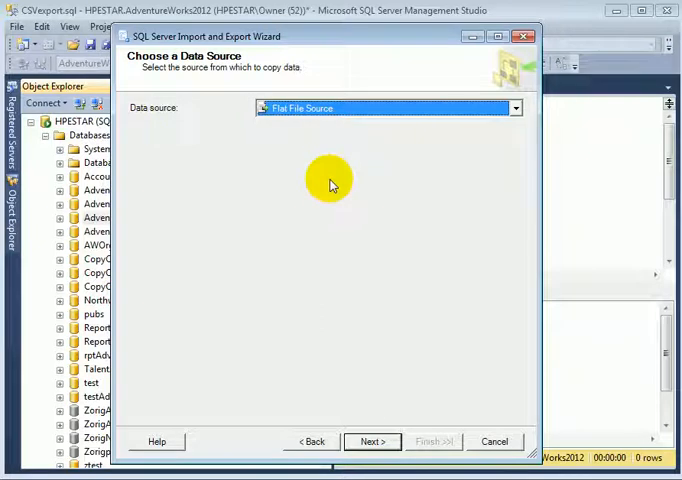
mouse_move(340, 372)
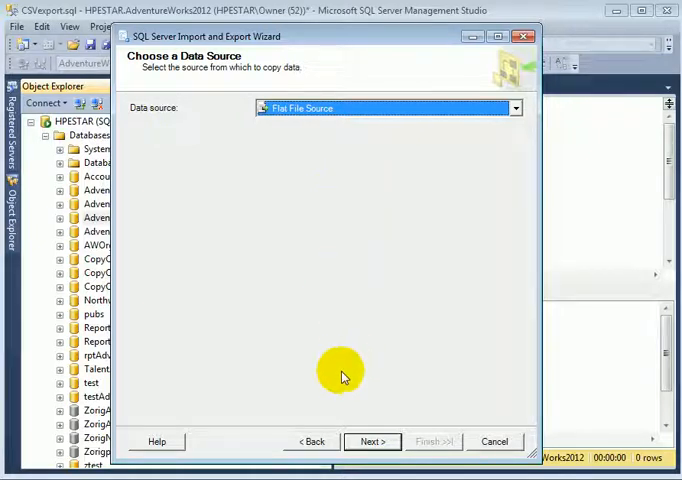
mouse_move(413, 372)
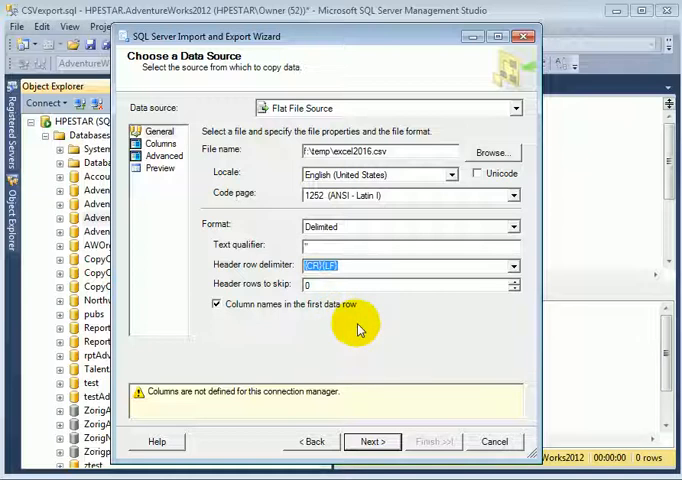
mouse_move(278, 290)
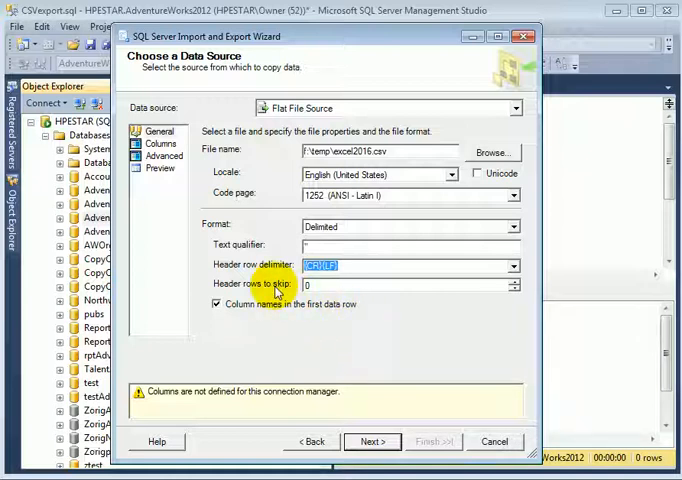
- In the Advanced column properties, turn off text qualification for ProductID and Color
click(160, 143)
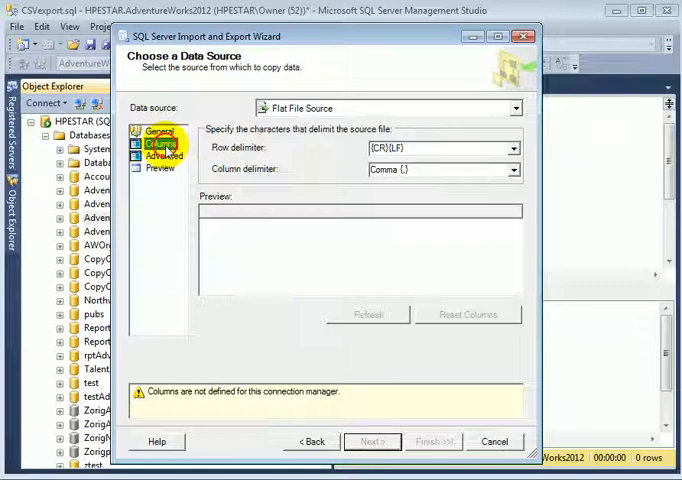
click(160, 157)
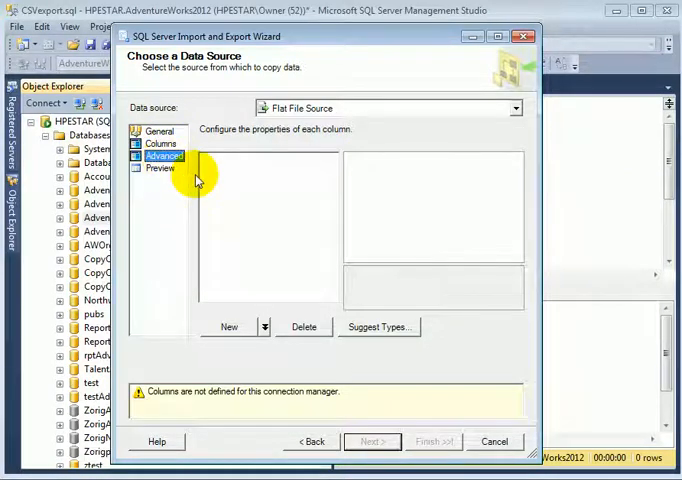
mouse_move(170, 197)
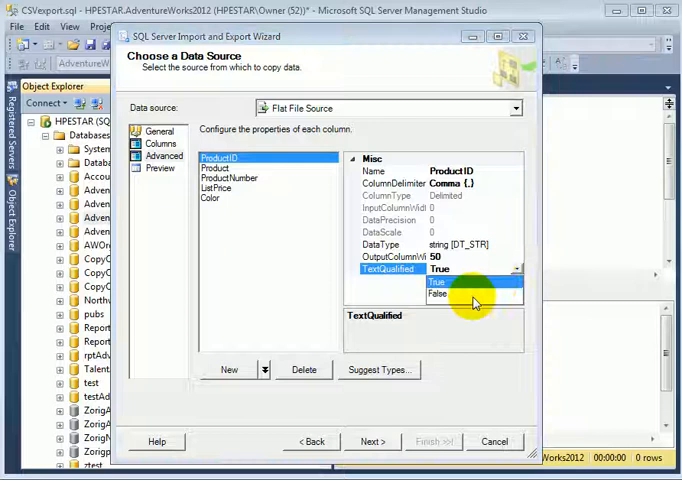
click(438, 294)
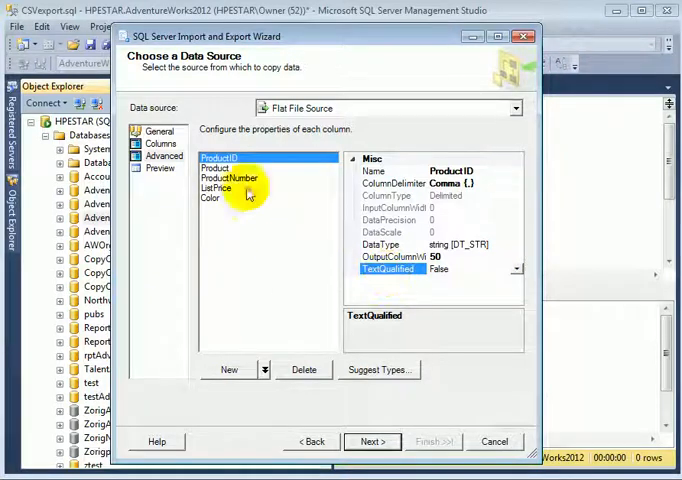
click(213, 167)
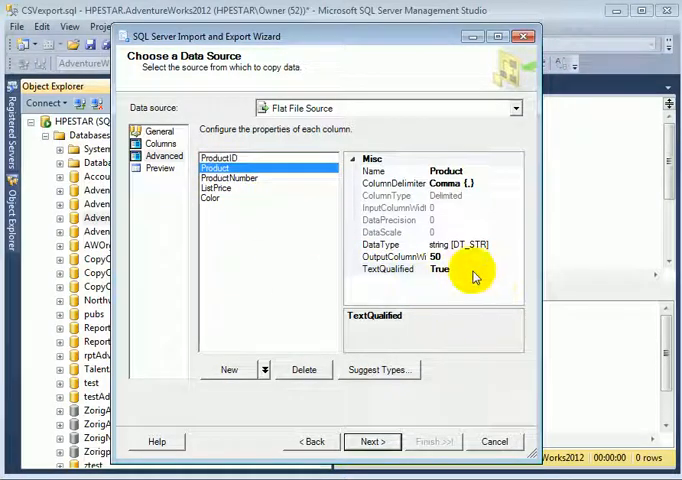
click(229, 178)
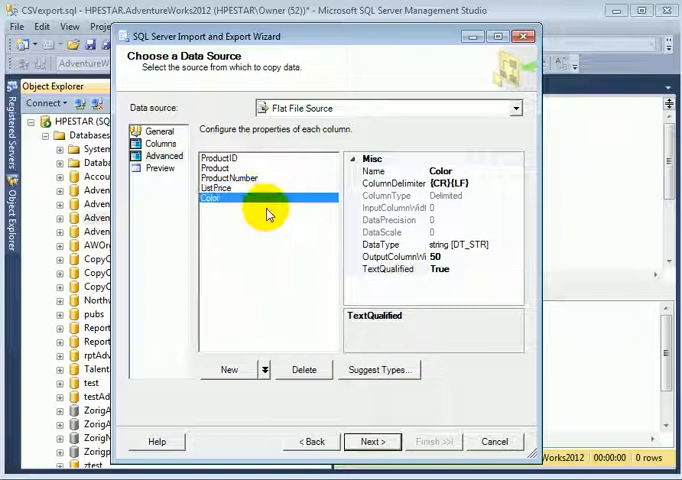
click(489, 268)
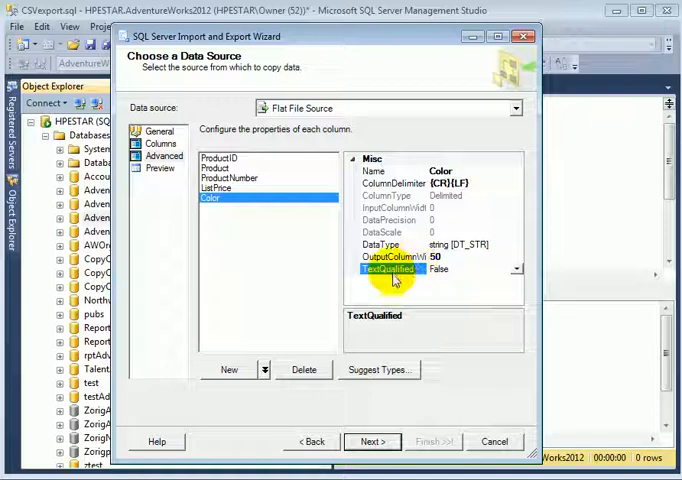
- Set ListPrice to currency, Product width to 80, and ProductID to four-byte signed integer
click(218, 187)
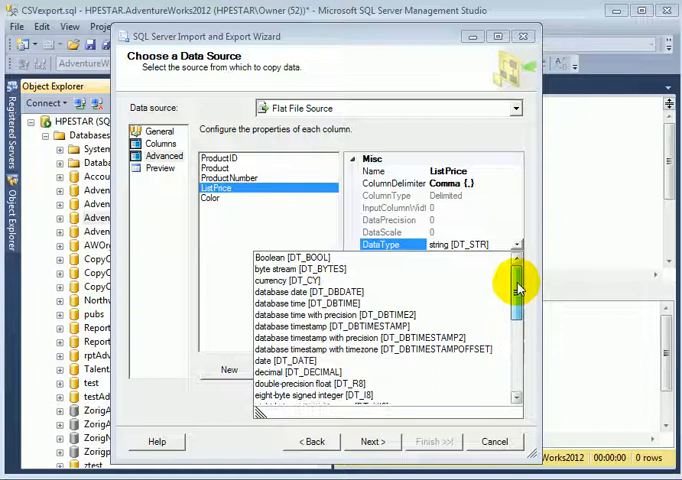
scroll(down, 3)
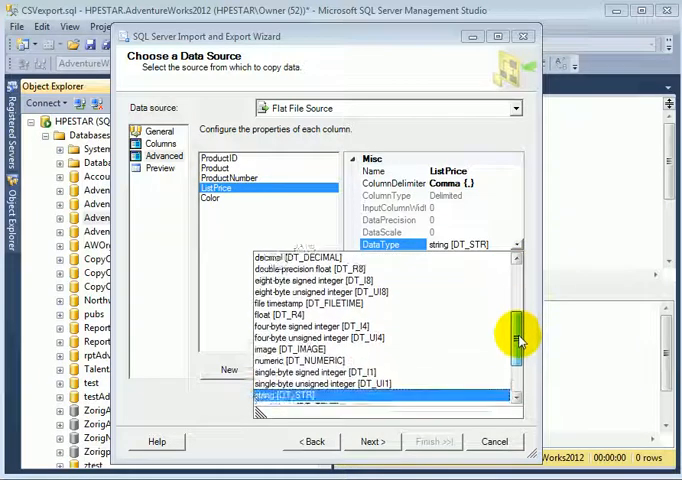
scroll(down, 3)
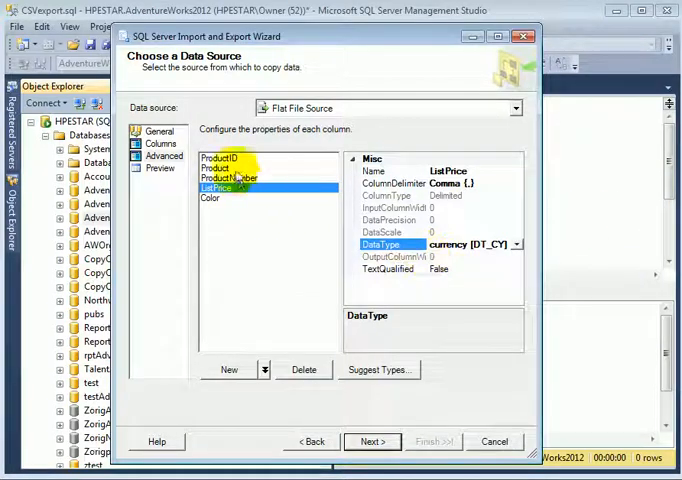
click(228, 178)
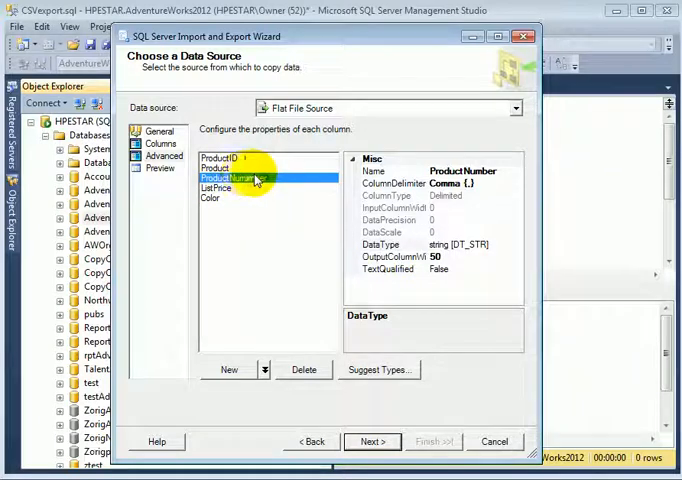
click(214, 168)
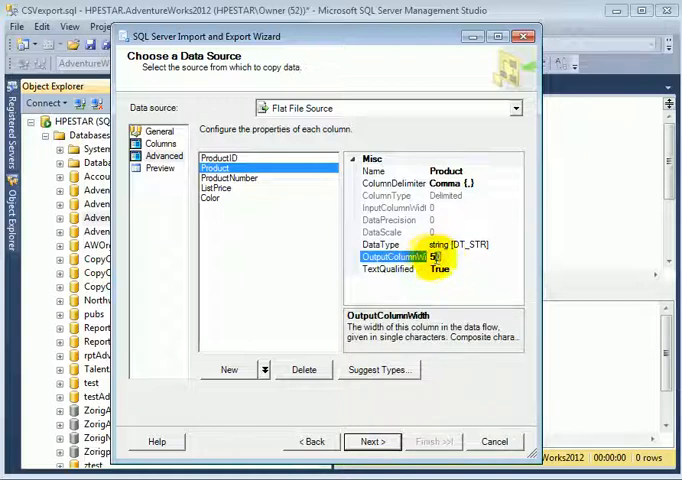
text(80)
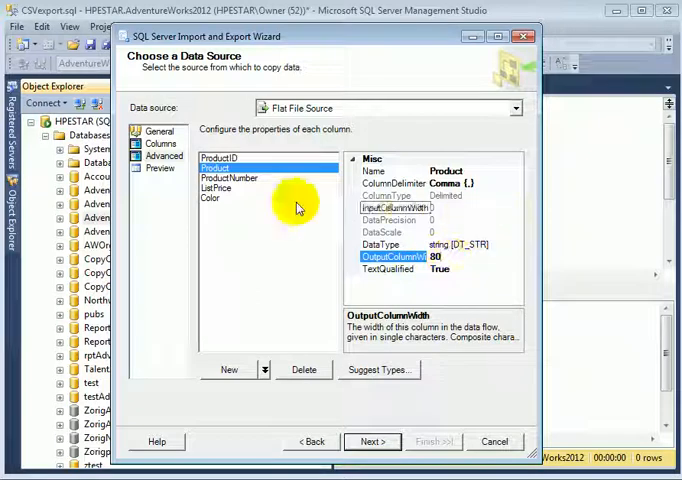
click(218, 157)
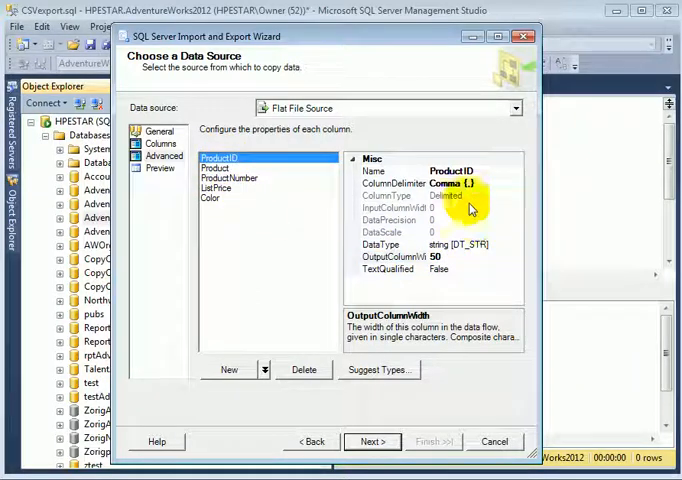
click(513, 244)
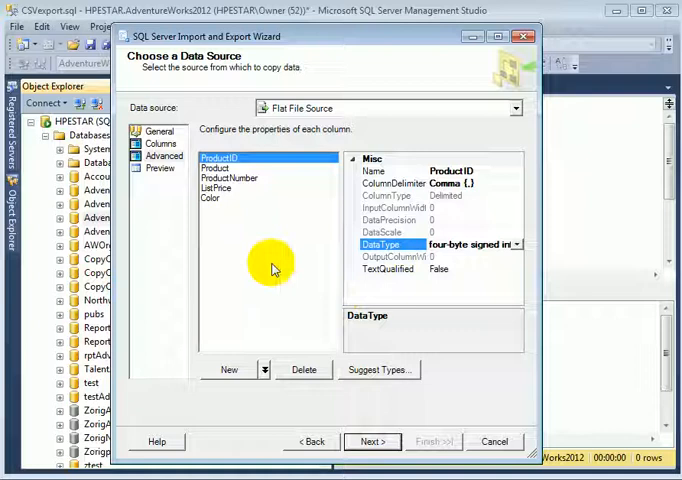
click(160, 131)
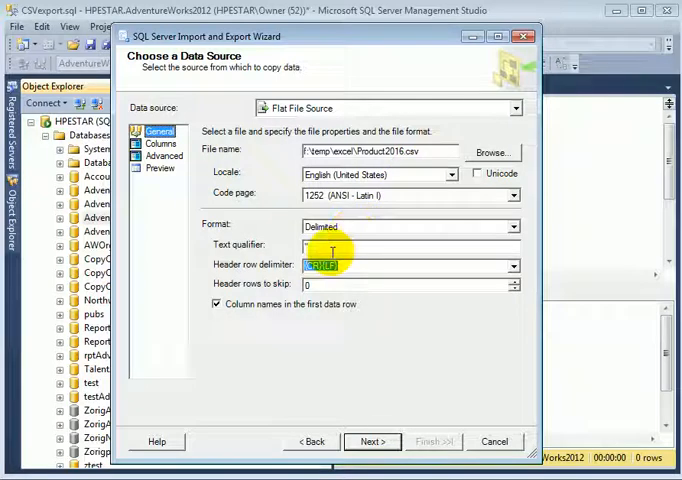
mouse_move(295, 250)
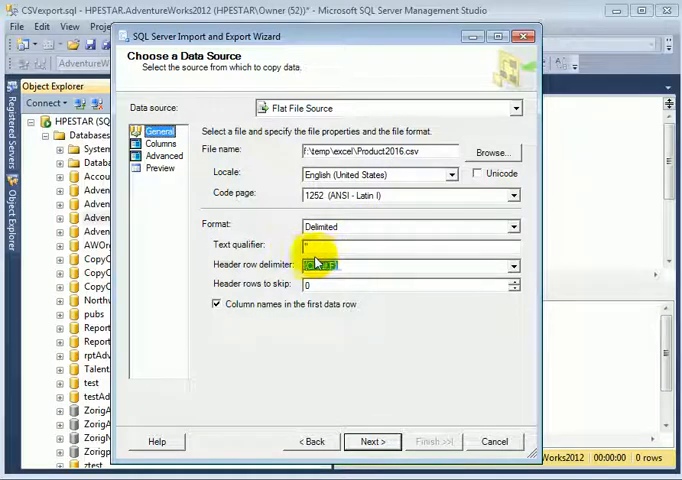
mouse_move(197, 233)
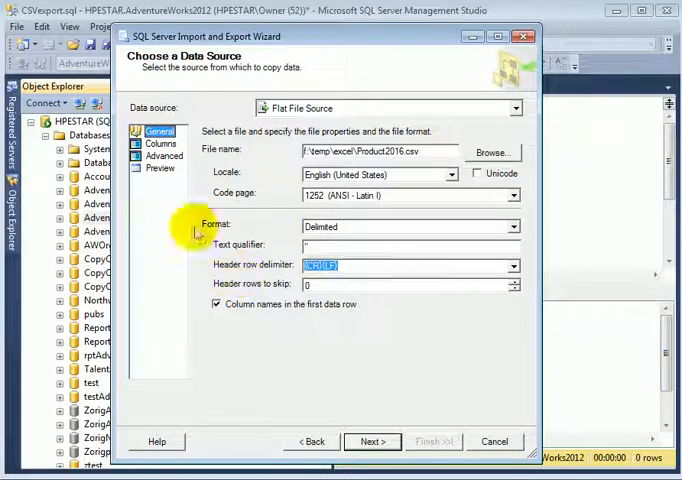
- Review the Columns and Preview pages of the CSV data, then continue to Choose a Destination
click(161, 143)
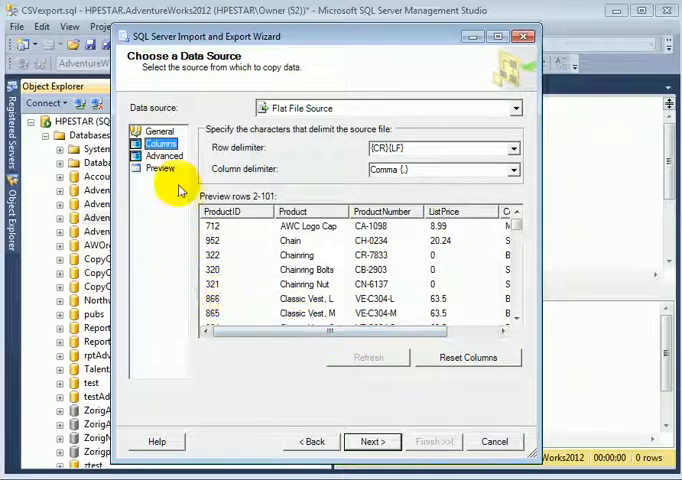
click(160, 168)
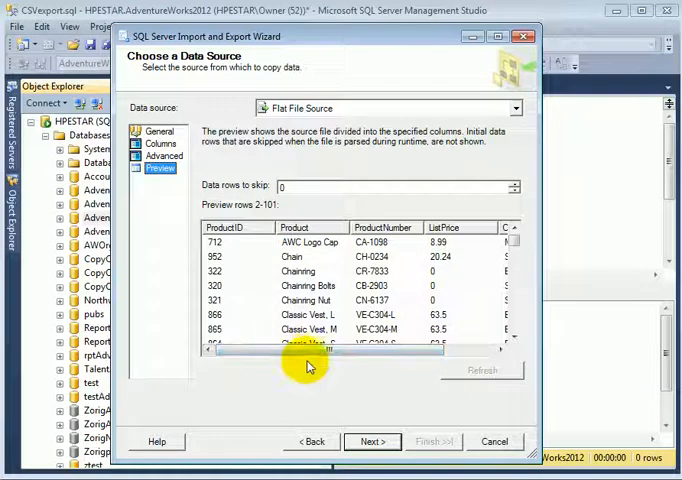
click(371, 441)
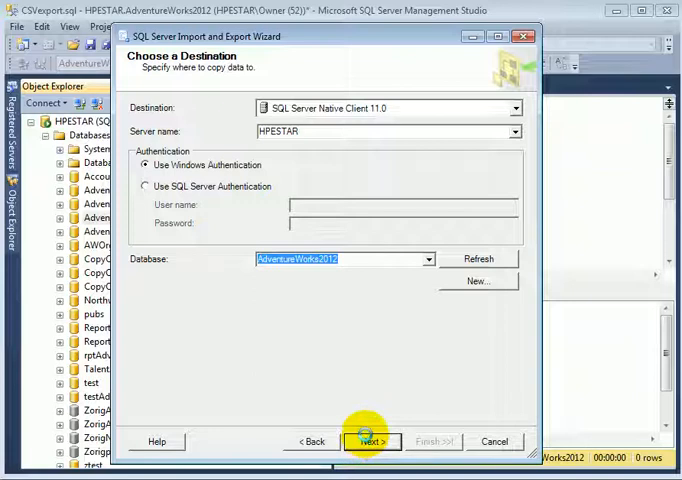
- Inspect the Product2016 column mappings and sample rows without changes, then reach Review Data Type Mapping
click(371, 441)
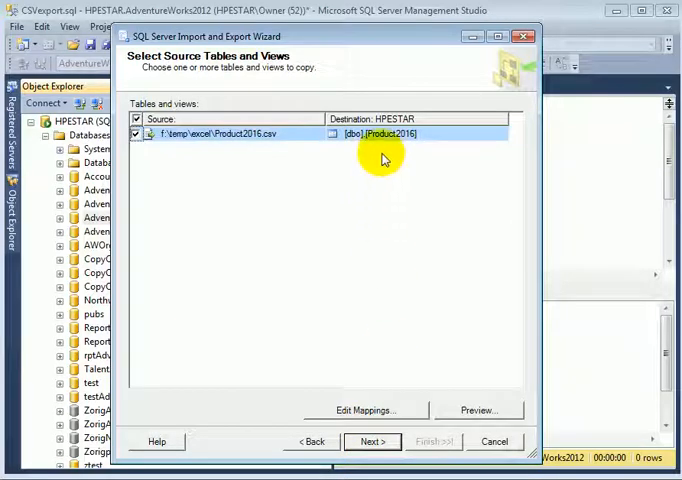
mouse_move(380, 158)
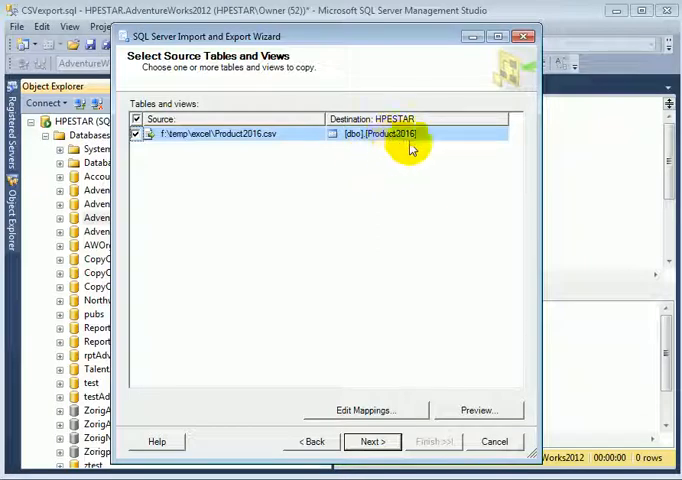
mouse_move(392, 251)
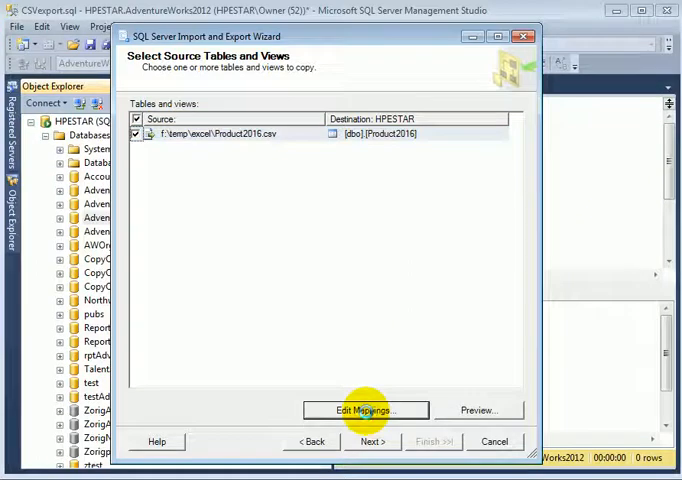
click(365, 410)
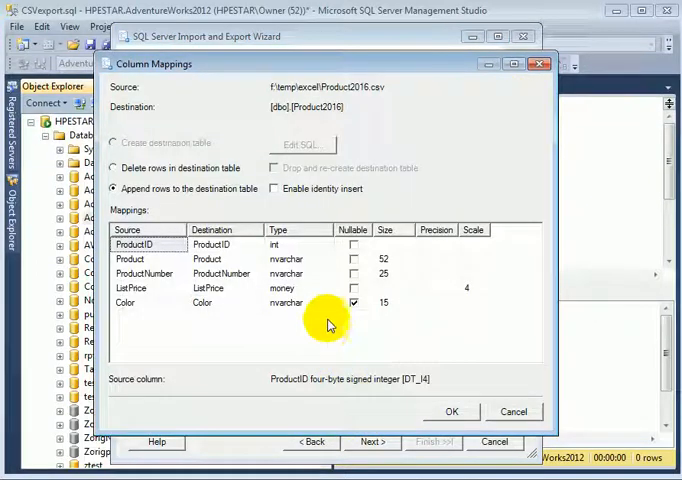
mouse_move(318, 318)
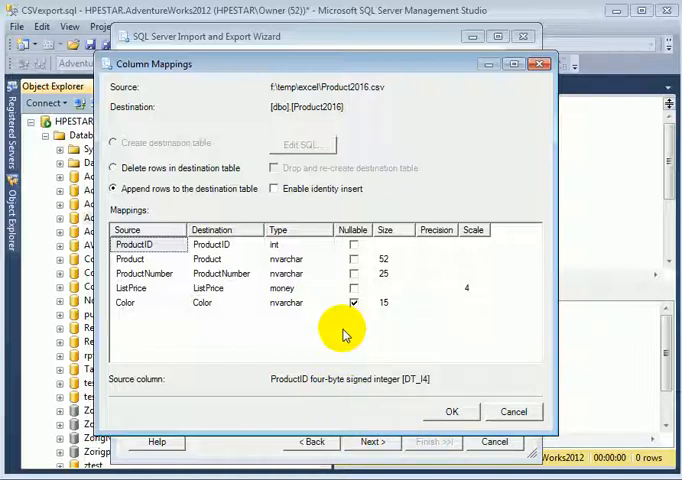
mouse_move(310, 329)
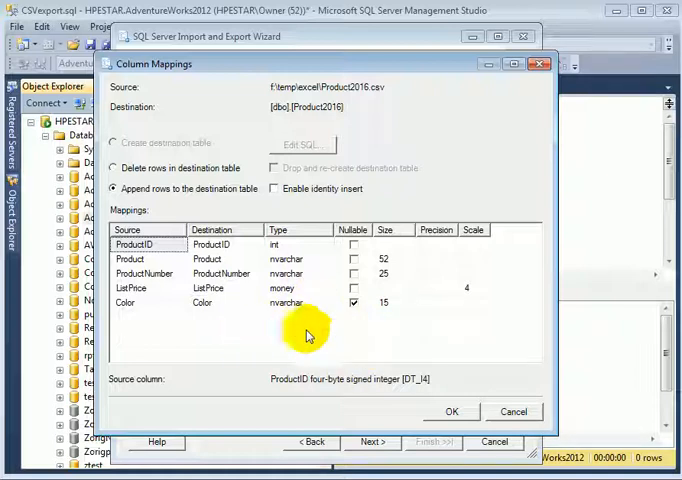
click(451, 411)
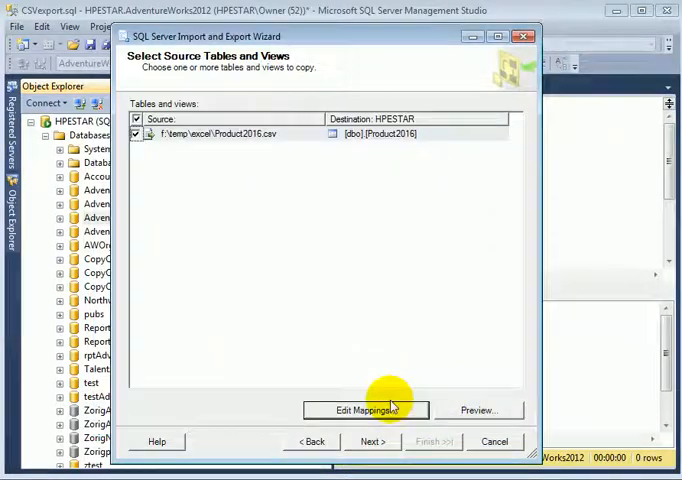
mouse_move(398, 424)
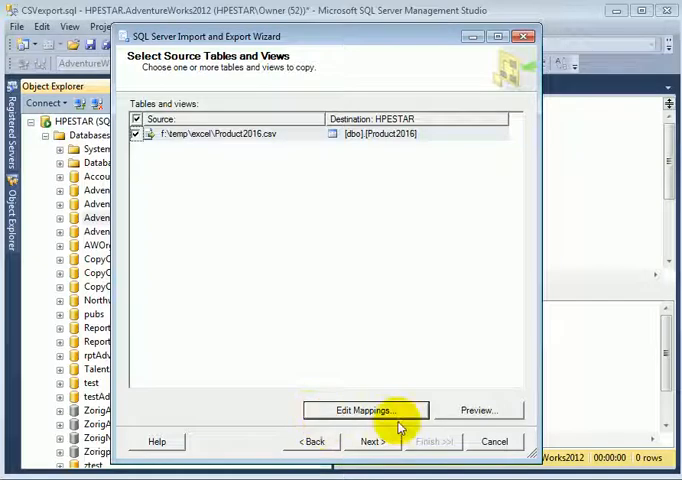
click(478, 410)
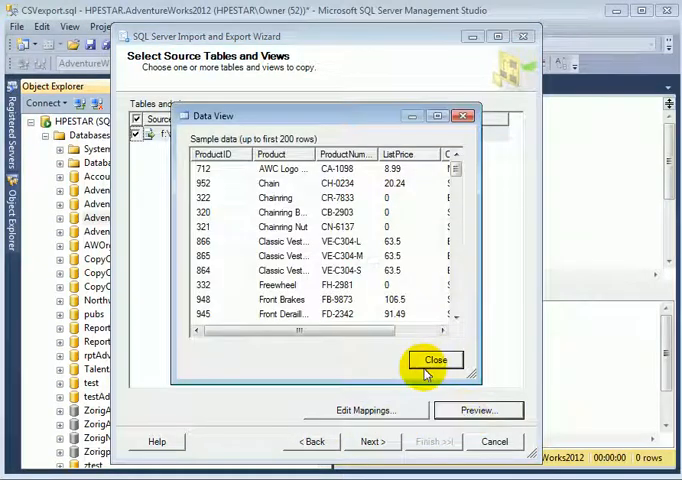
click(435, 359)
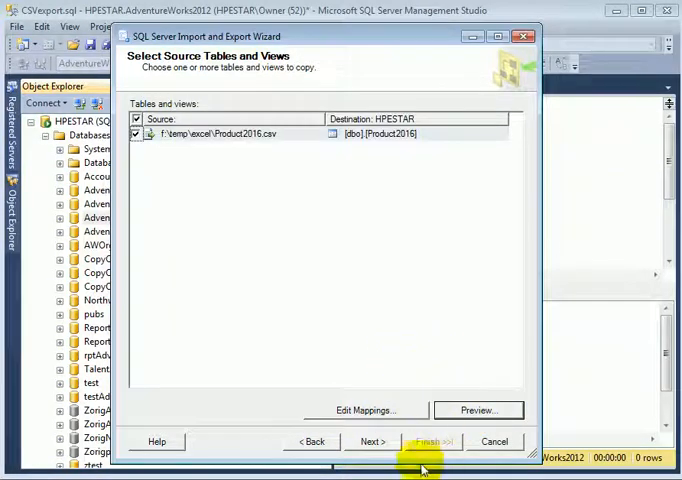
click(371, 441)
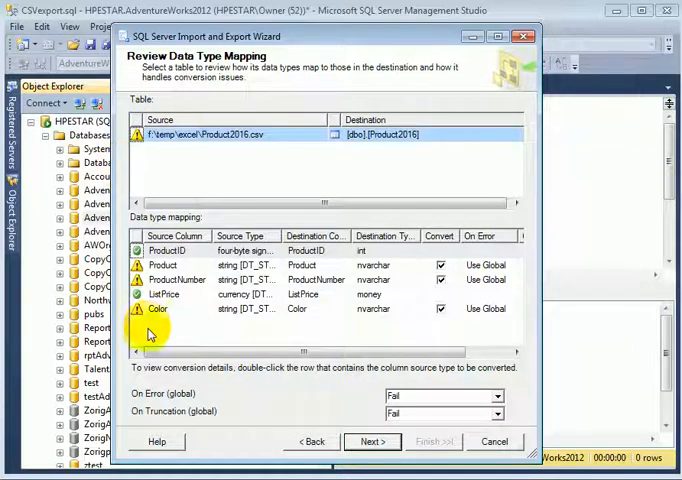
mouse_move(147, 330)
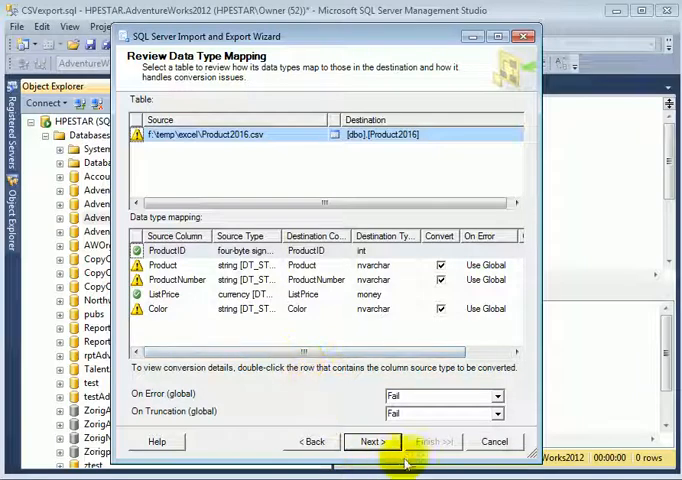
- Advance to the summary and Finish, running the import until it fails at Validating
click(371, 441)
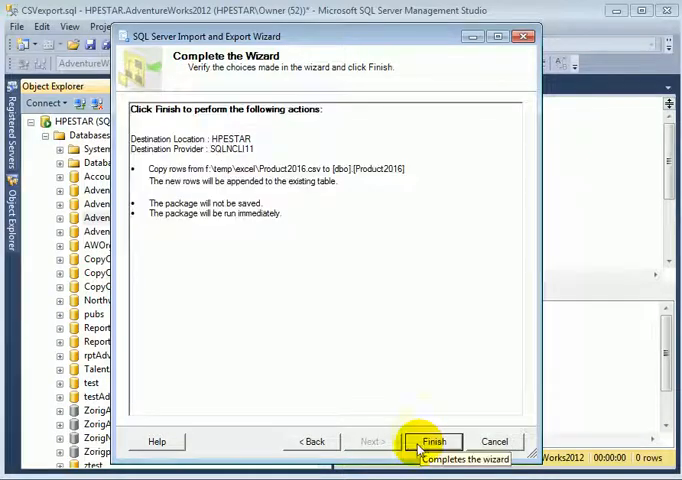
click(434, 441)
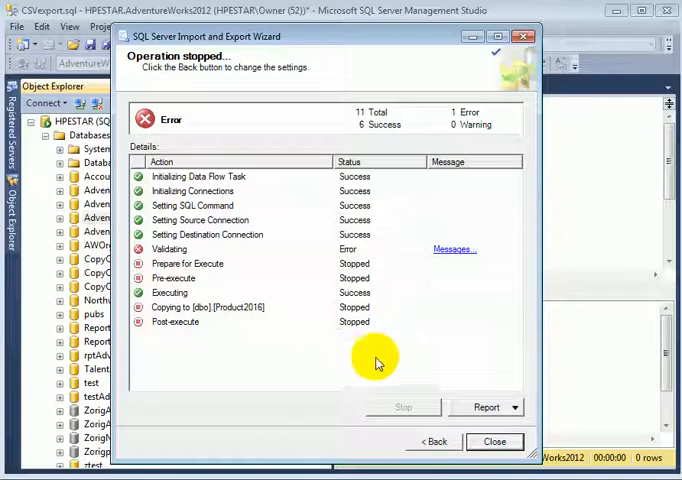
mouse_move(440, 312)
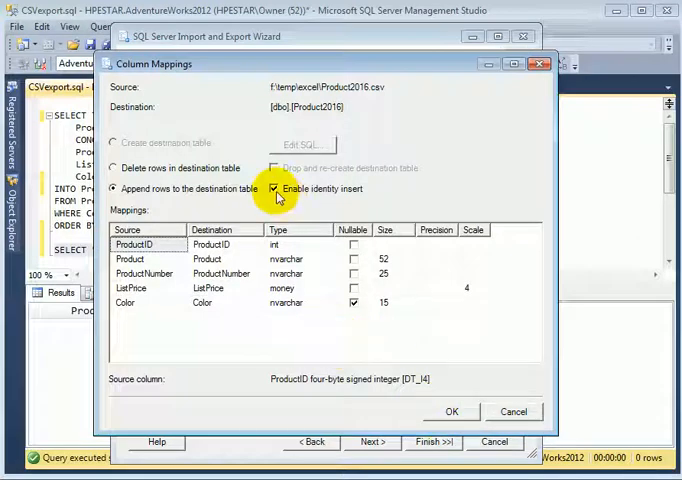
mouse_move(310, 204)
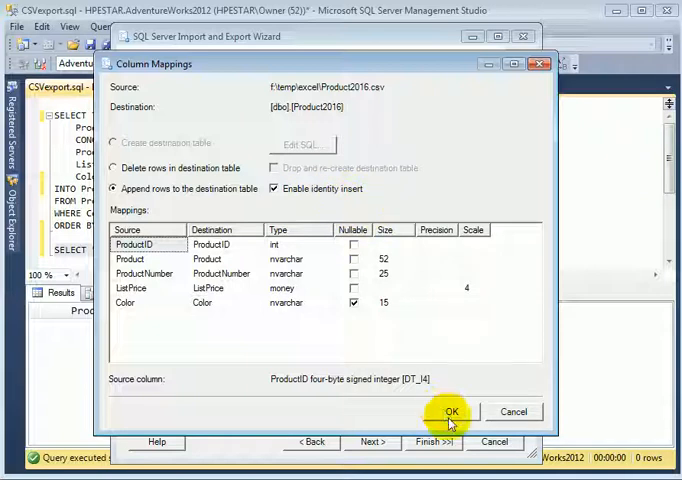
- Rerun the import with identity insert enabled, transferring 256 rows, and close the wizard
click(447, 411)
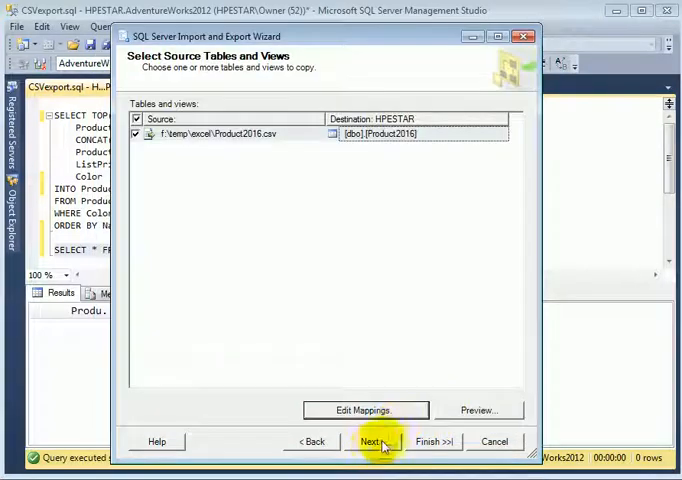
click(374, 441)
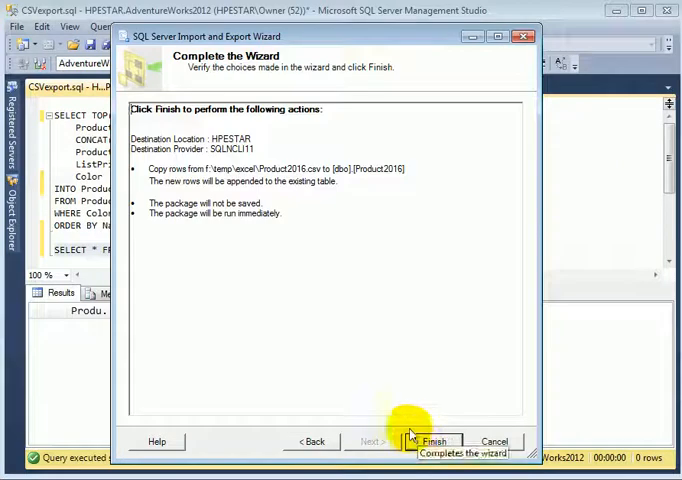
click(434, 441)
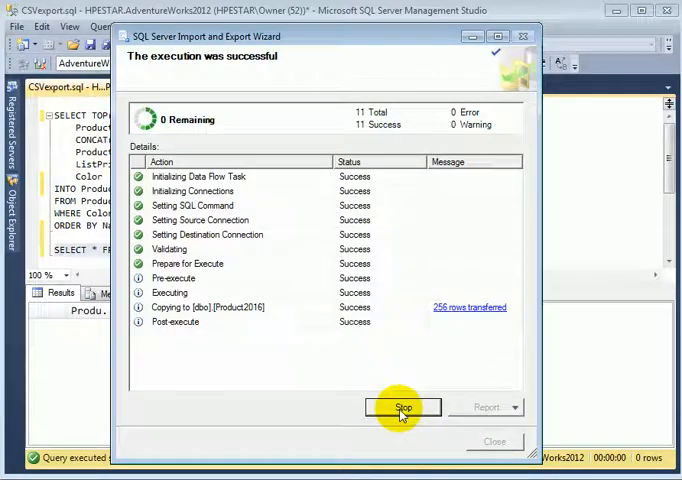
click(403, 407)
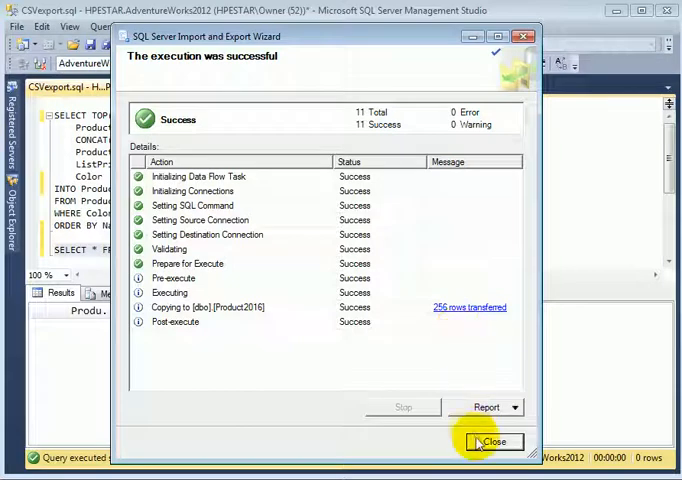
click(494, 442)
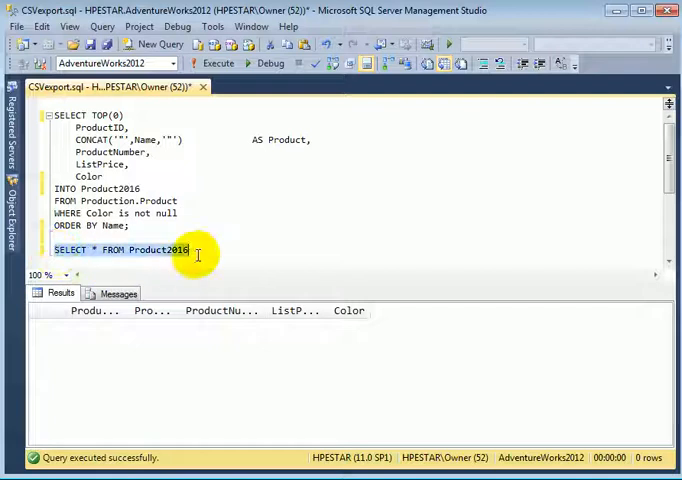
- Execute SELECT * FROM Product2016 to display the 256 imported rows
click(216, 63)
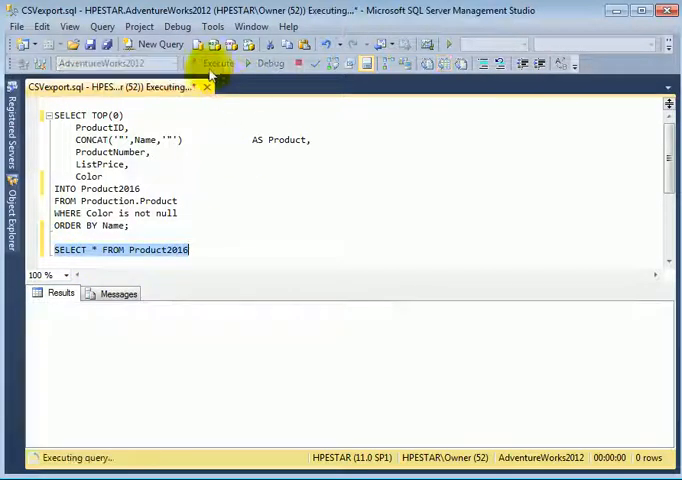
click(216, 63)
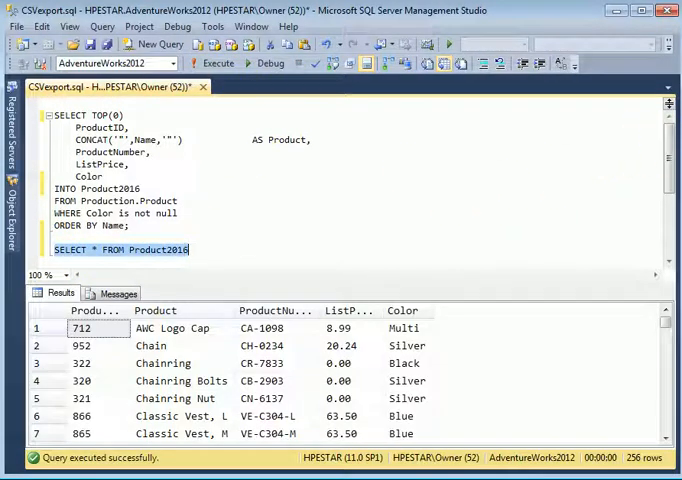